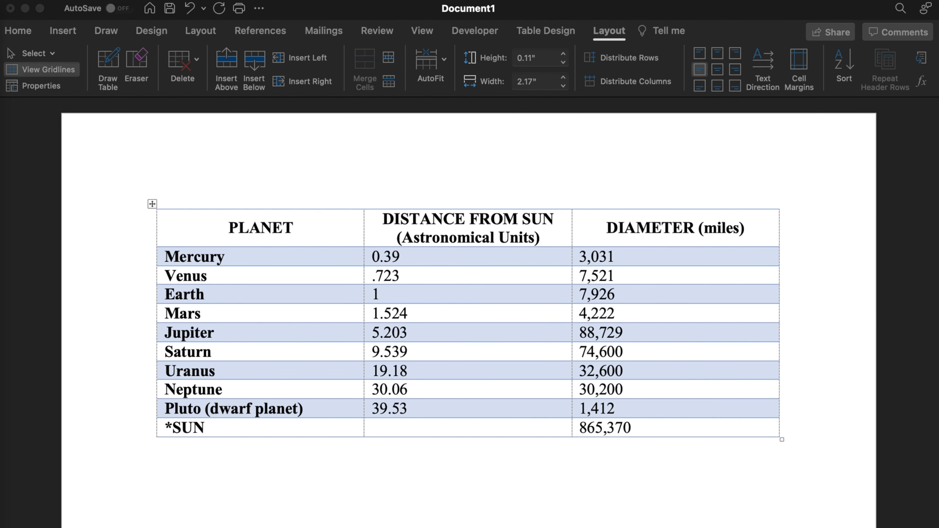
{"action": "mouse_move", "coordinate": [403, 326]}
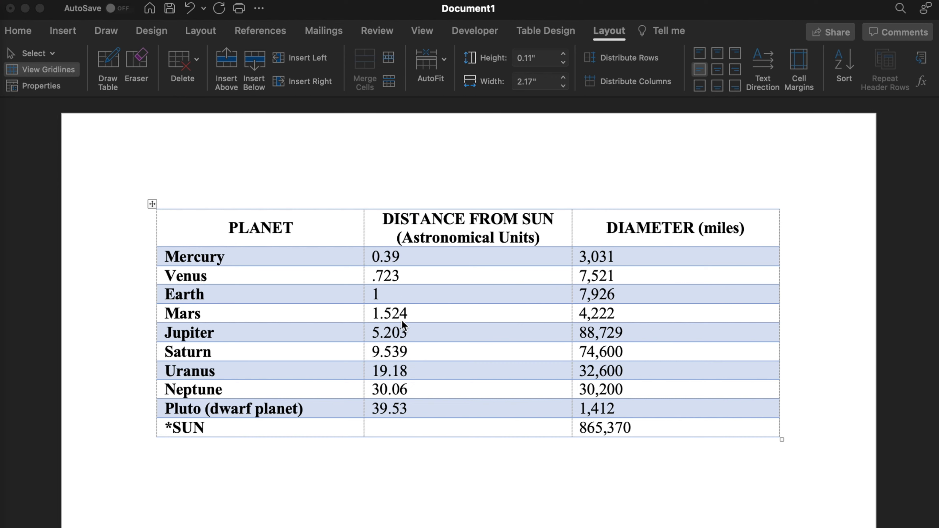
{"action": "mouse_move", "coordinate": [633, 215]}
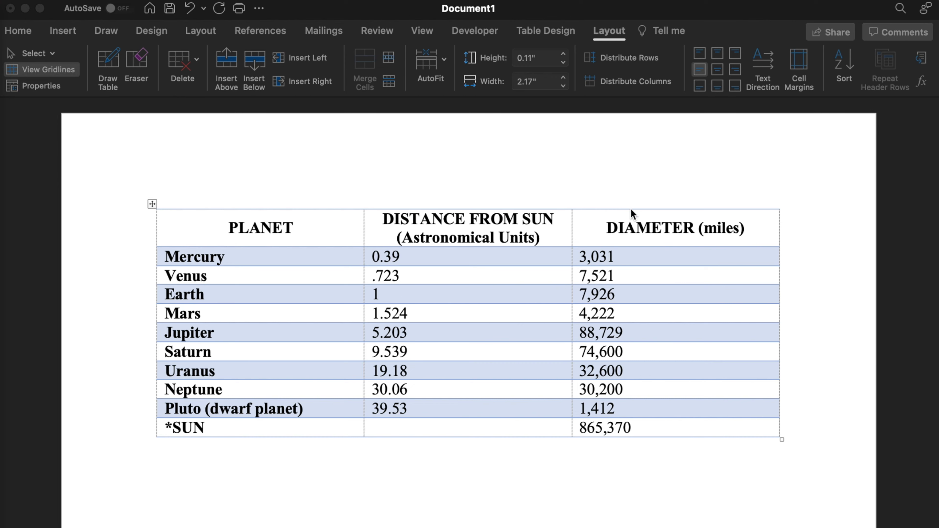
{"action": "mouse_move", "coordinate": [590, 328]}
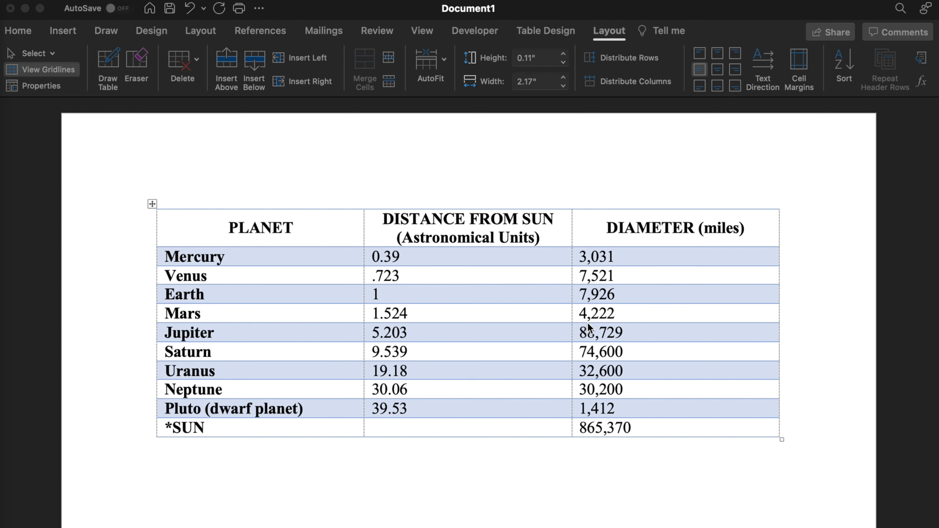
{"action": "mouse_move", "coordinate": [656, 452]}
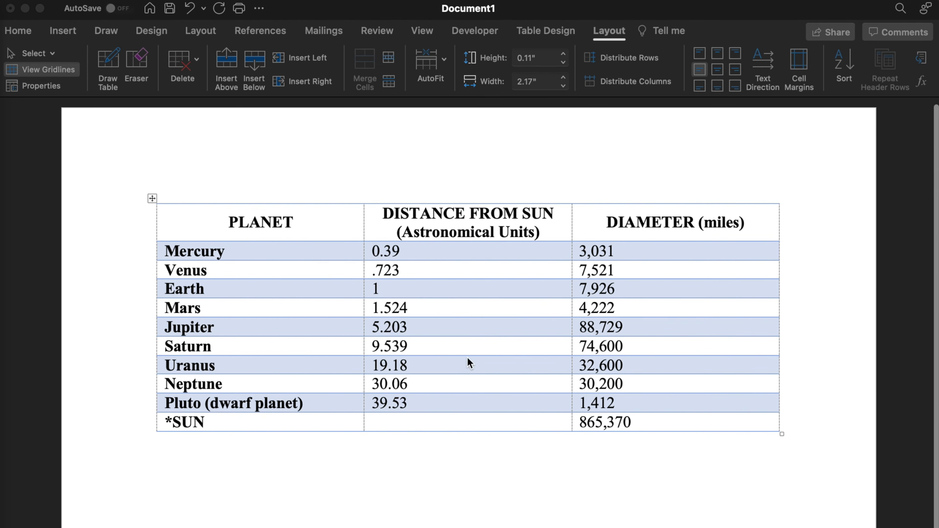
Step: Select the whole planet table in Word and copy it to the clipboard
{"action": "left_click", "coordinate": [250, 251]}
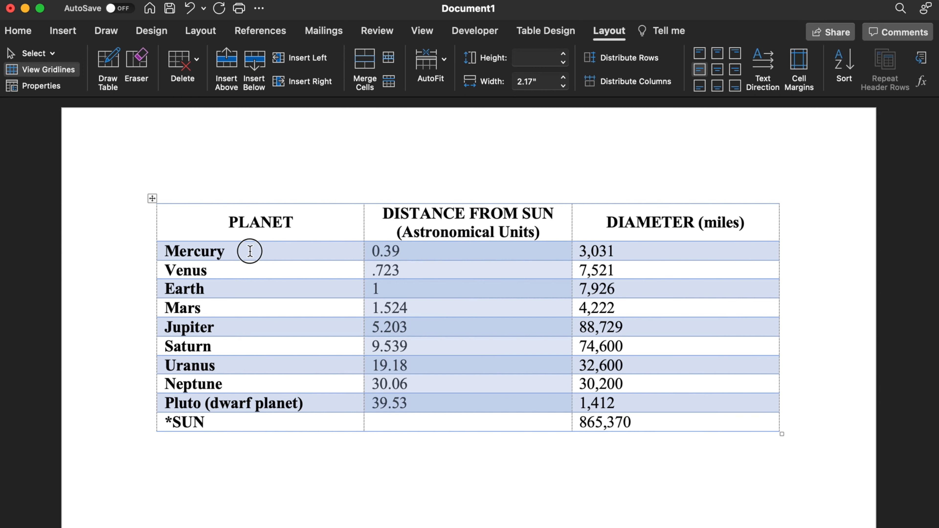
{"action": "key", "text": "cmd+c"}
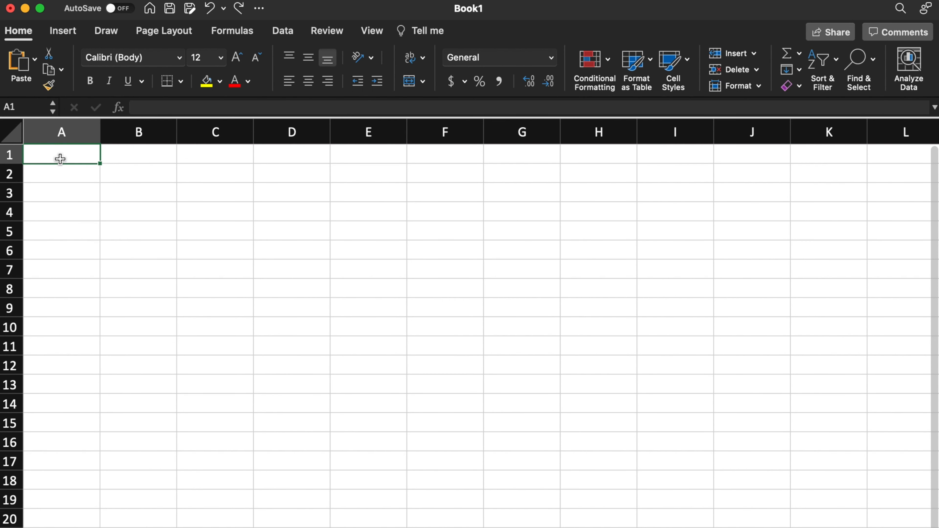
Step: Paste the planet table at A1 and widen the distance column to fit its heading
{"action": "key", "text": "cmd+v"}
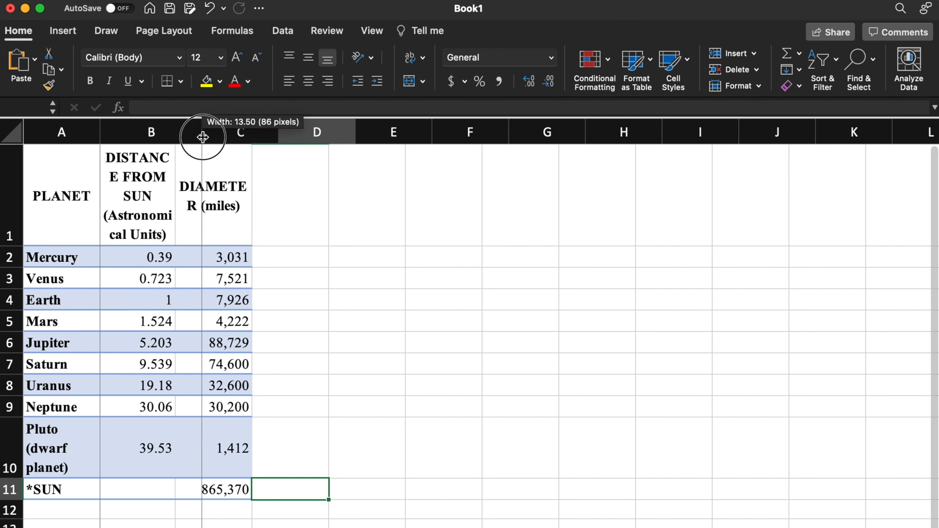
{"action": "left_click_drag", "start_coordinate": [203, 131], "coordinate": [204, 132]}
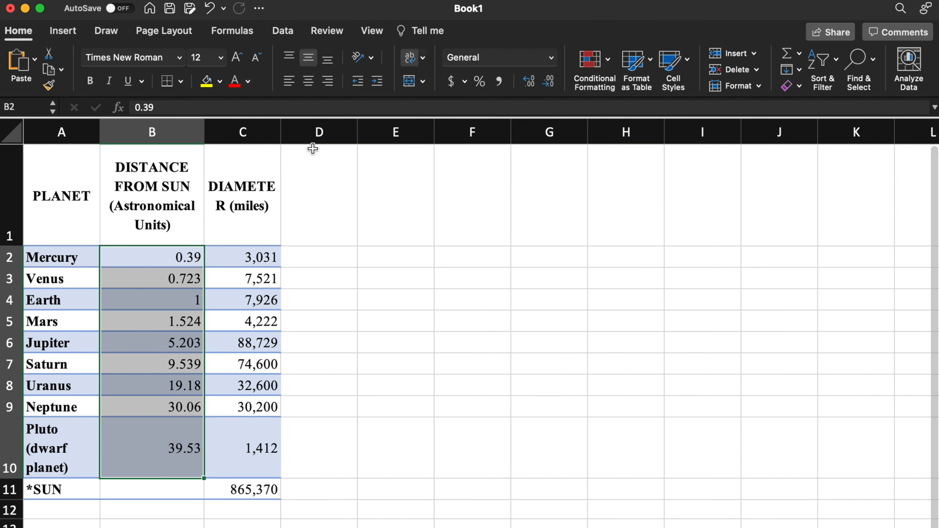
Step: Insert a 2-D clustered column chart of the planets' distances from the Sun
{"action": "left_click", "coordinate": [62, 30]}
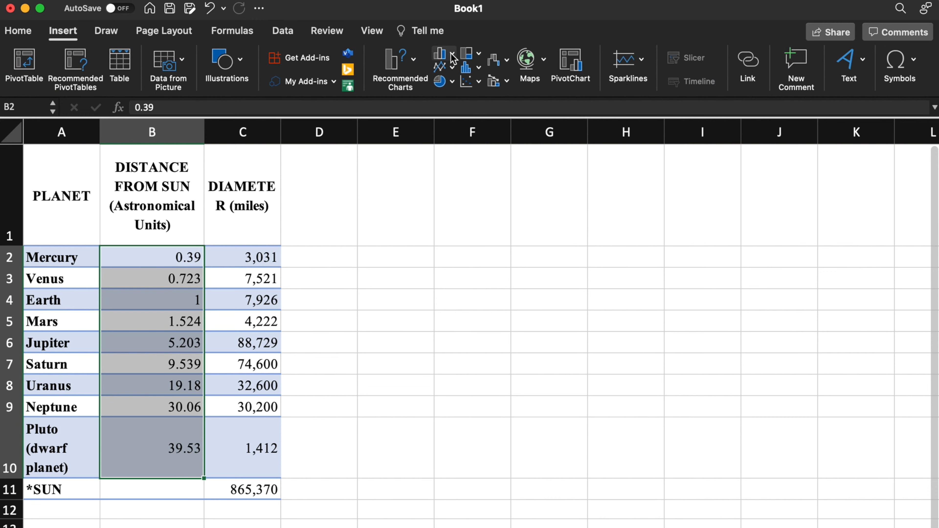
{"action": "left_click", "coordinate": [440, 54]}
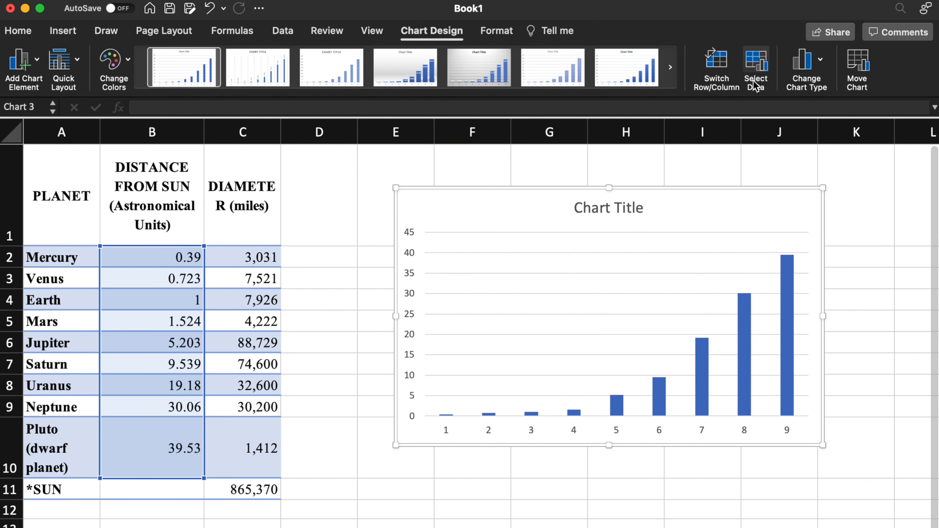
{"action": "mouse_move", "coordinate": [320, 42]}
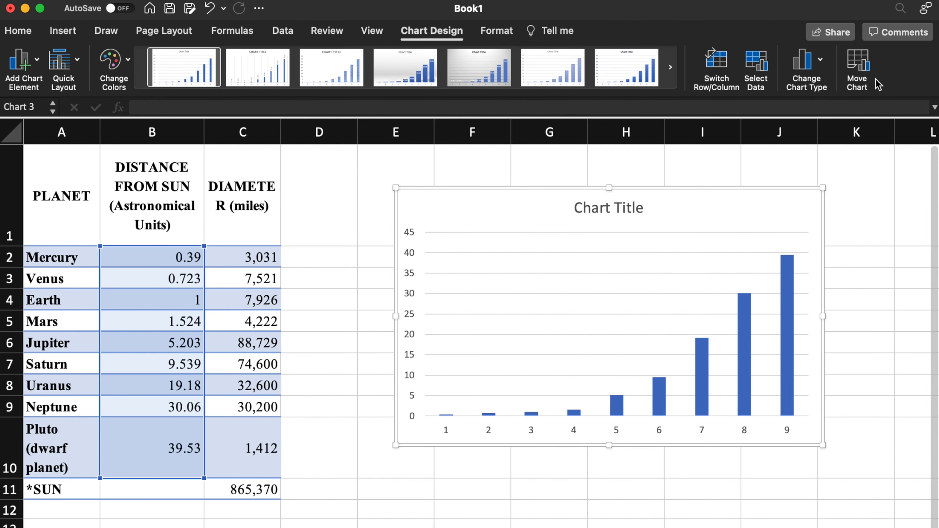
Step: Set the chart's horizontal axis labels to the planet names in A2:A10 via Select Data
{"action": "left_click", "coordinate": [755, 69]}
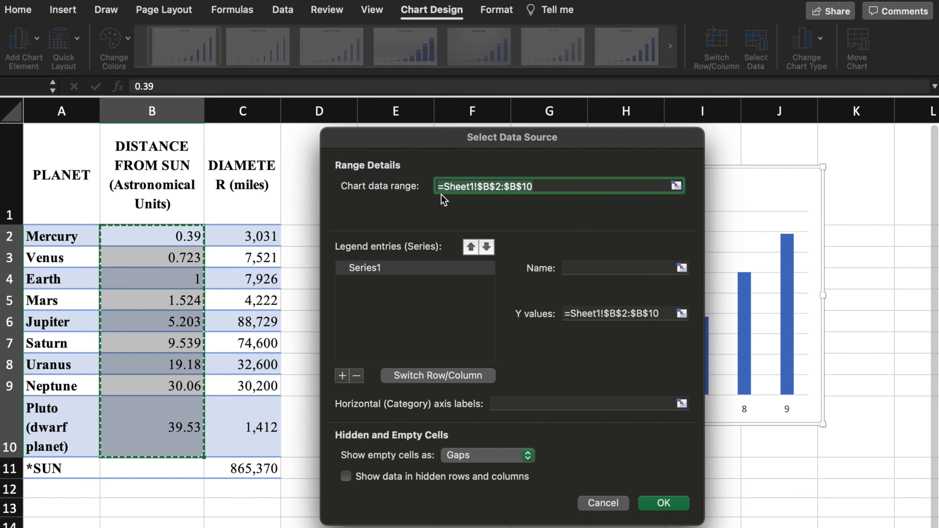
{"action": "mouse_move", "coordinate": [553, 197]}
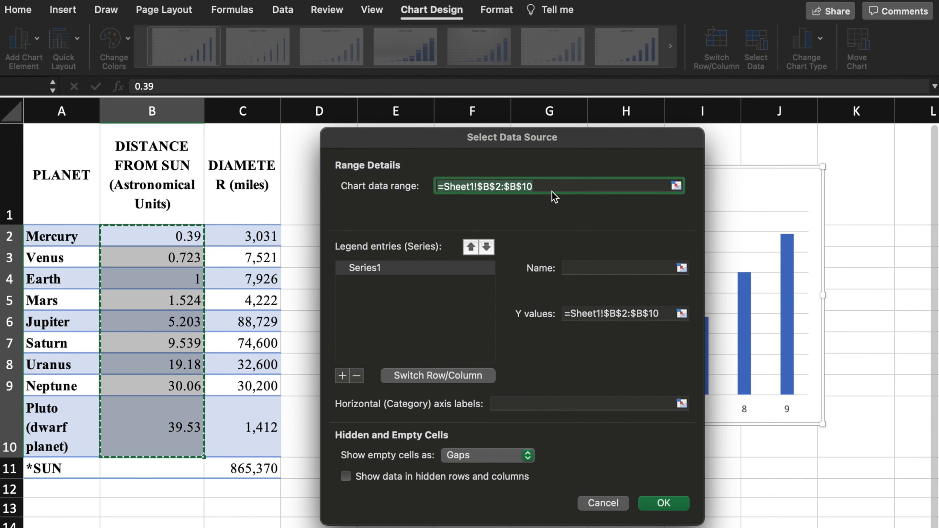
{"action": "mouse_move", "coordinate": [611, 334]}
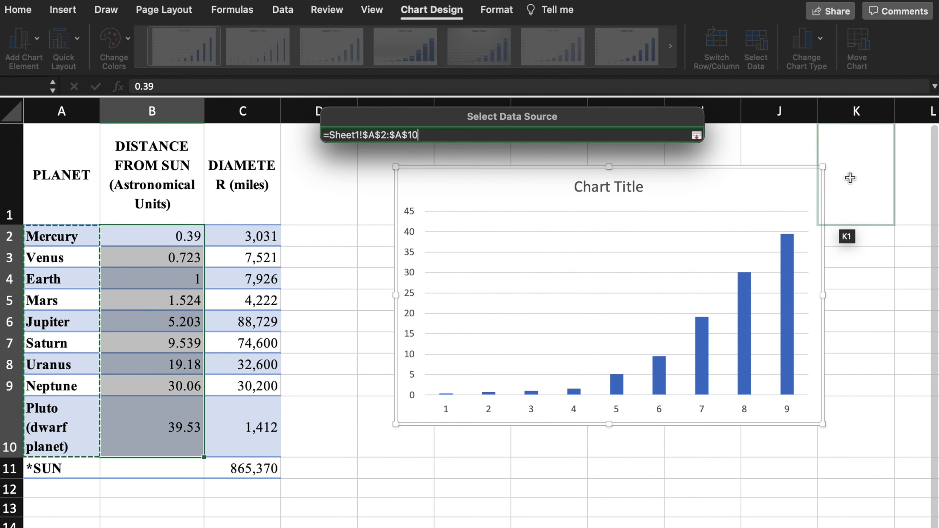
{"action": "left_click", "coordinate": [697, 135]}
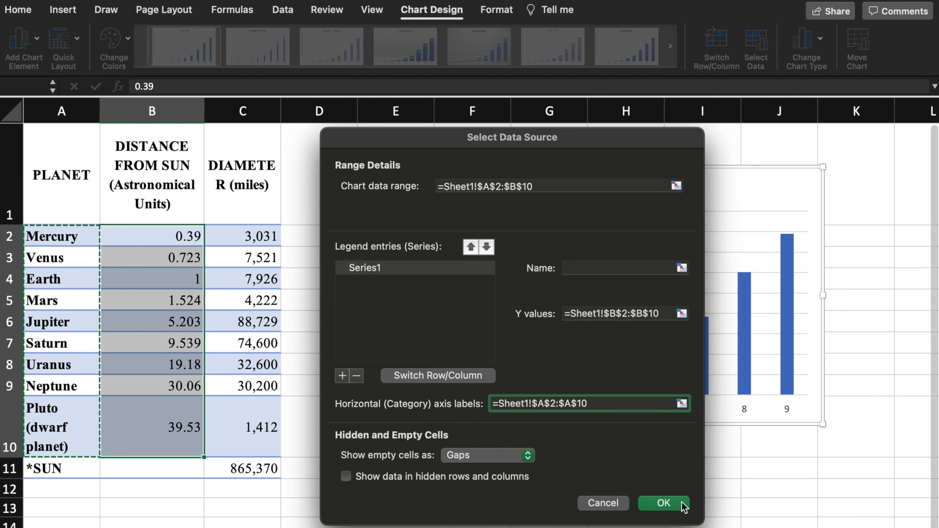
{"action": "left_click", "coordinate": [662, 503]}
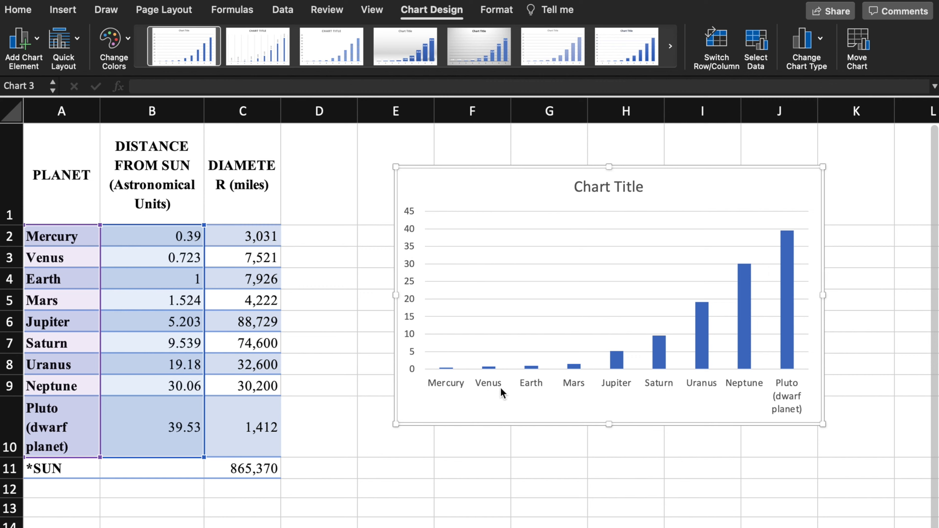
{"action": "mouse_move", "coordinate": [627, 195]}
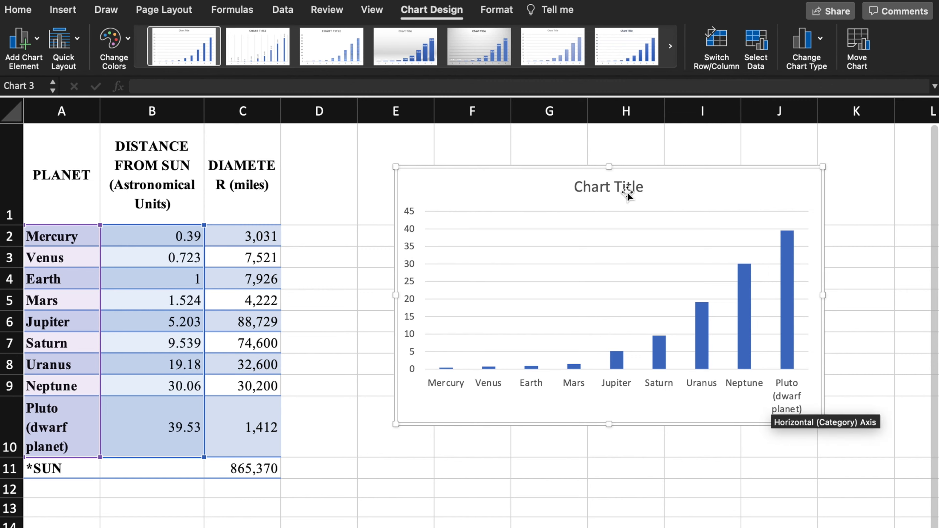
Step: Retitle the first chart as Distance from the SUN (AU)
{"action": "left_click", "coordinate": [608, 186]}
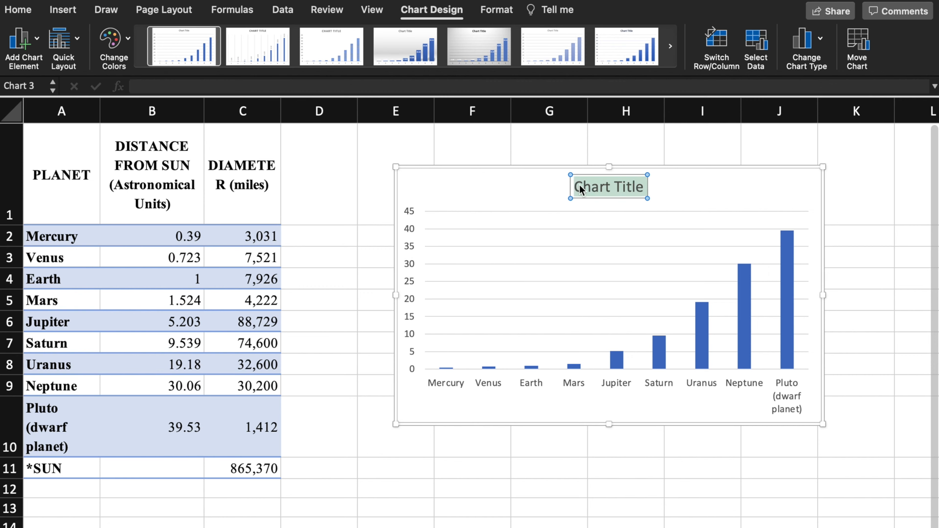
{"action": "type", "text": "Distance from the SUN (AU"}
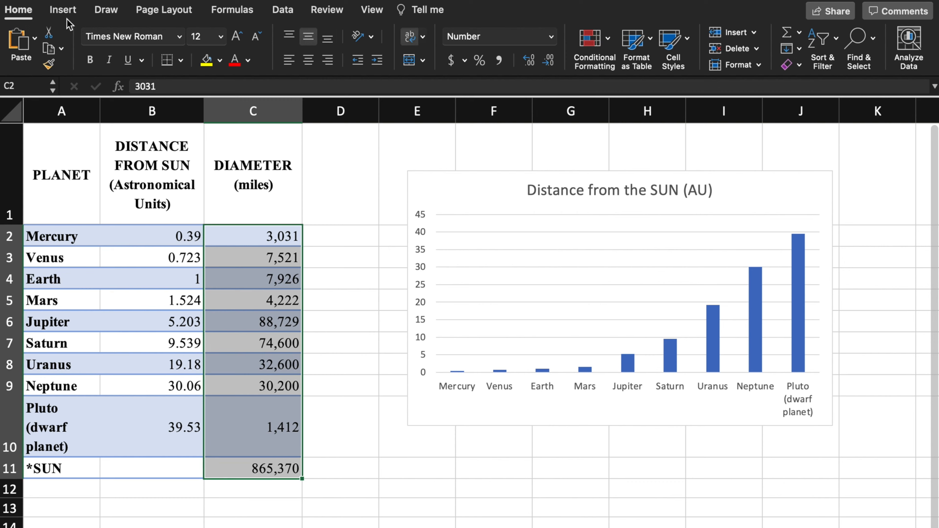
Step: Insert a 2-D clustered column chart of the diameter values in C2:C11
{"action": "left_click", "coordinate": [62, 10]}
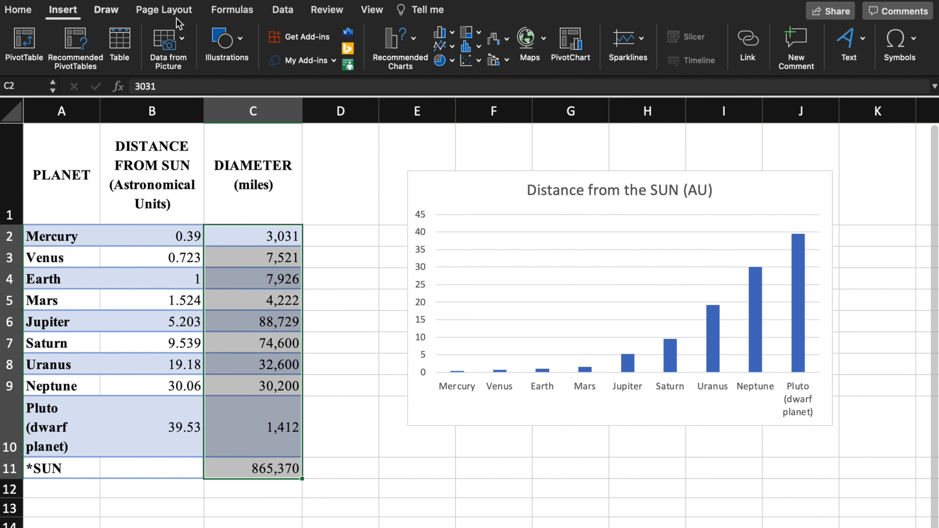
{"action": "left_click", "coordinate": [440, 32]}
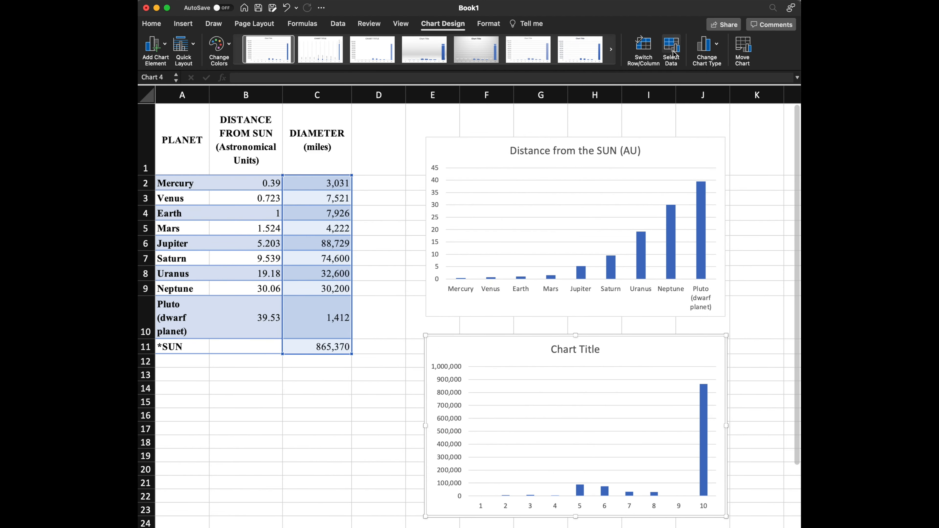
Step: Set the diameter chart's horizontal axis labels to the names in A2:A11, including *SUN
{"action": "left_click", "coordinate": [671, 48]}
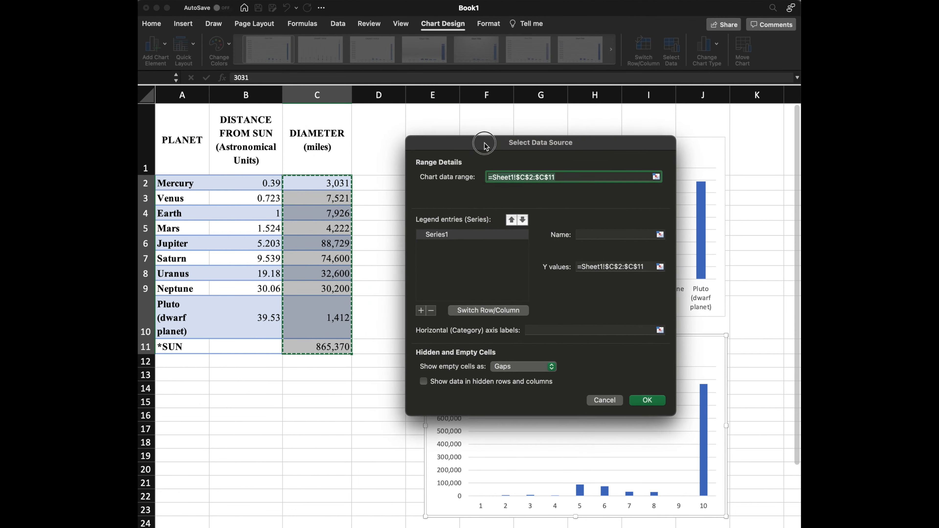
{"action": "left_click_drag", "start_coordinate": [484, 142], "coordinate": [572, 139]}
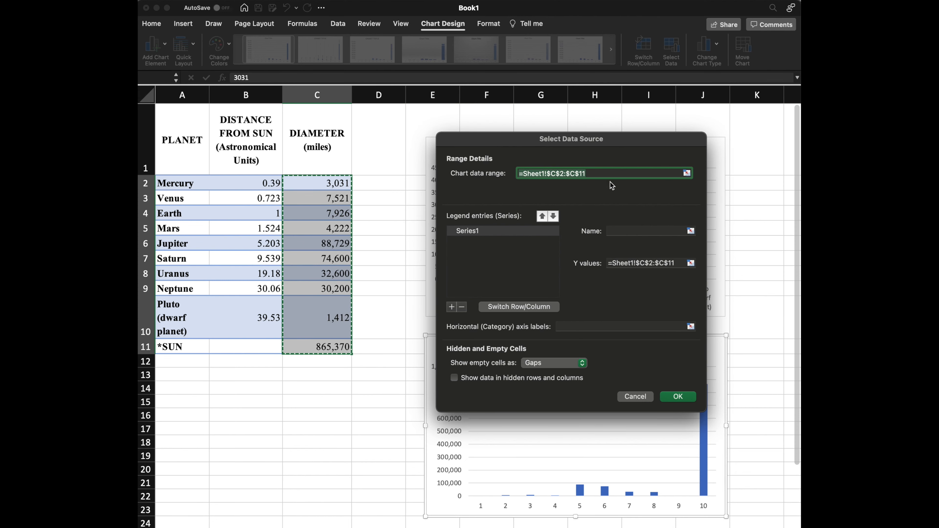
{"action": "mouse_move", "coordinate": [679, 272]}
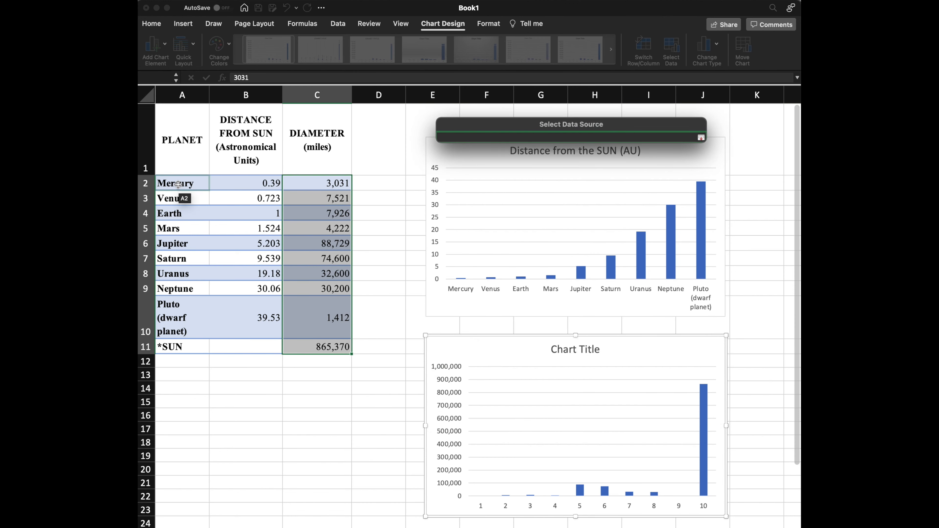
{"action": "left_click_drag", "start_coordinate": [181, 184], "coordinate": [181, 332]}
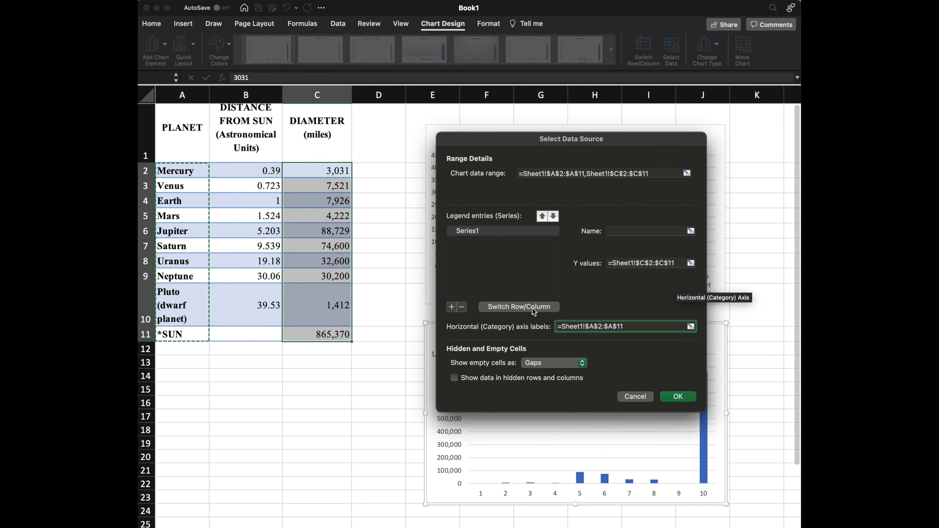
{"action": "mouse_move", "coordinate": [689, 399]}
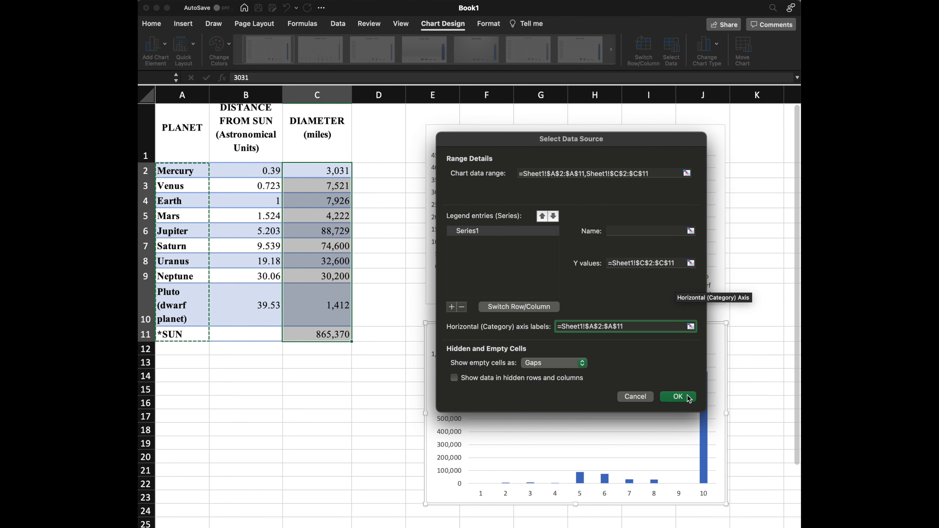
{"action": "left_click", "coordinate": [677, 397]}
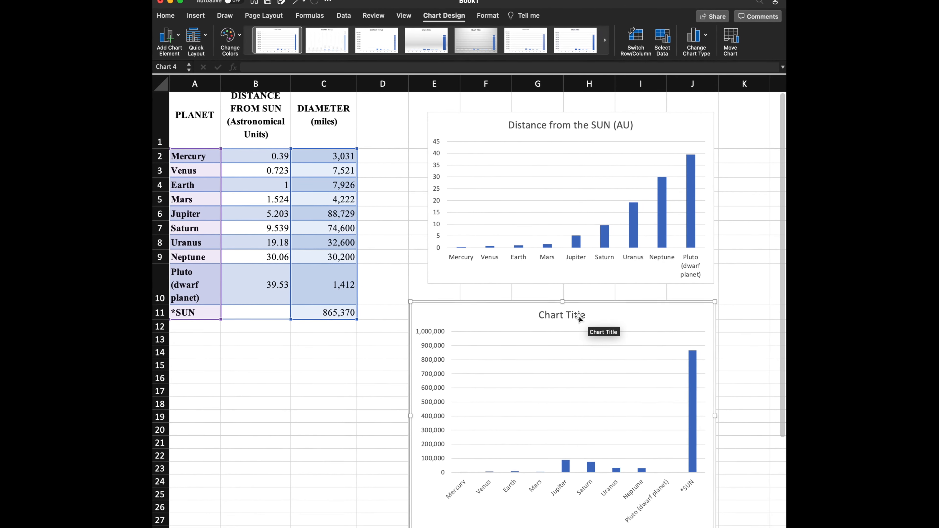
Step: Retitle the second chart as Diameter (miles)
{"action": "left_click", "coordinate": [561, 315]}
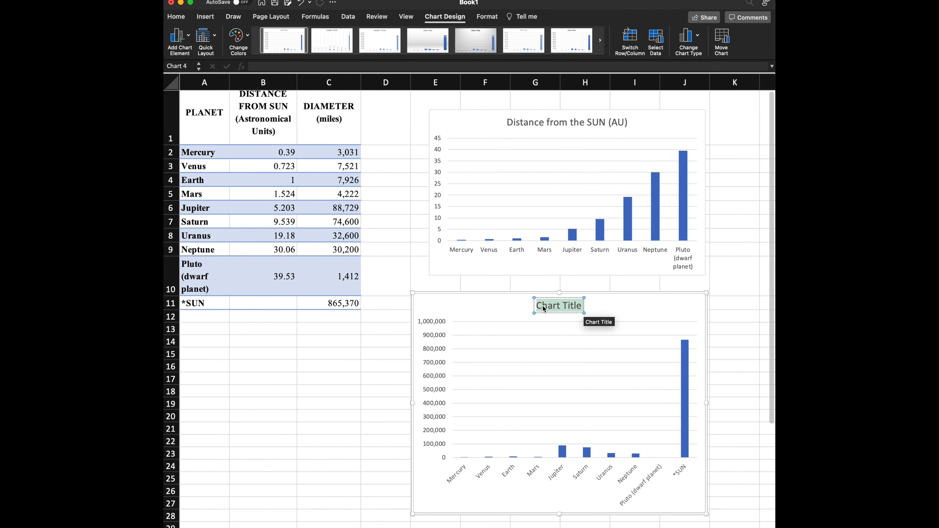
{"action": "type", "text": "Diameter (miles)"}
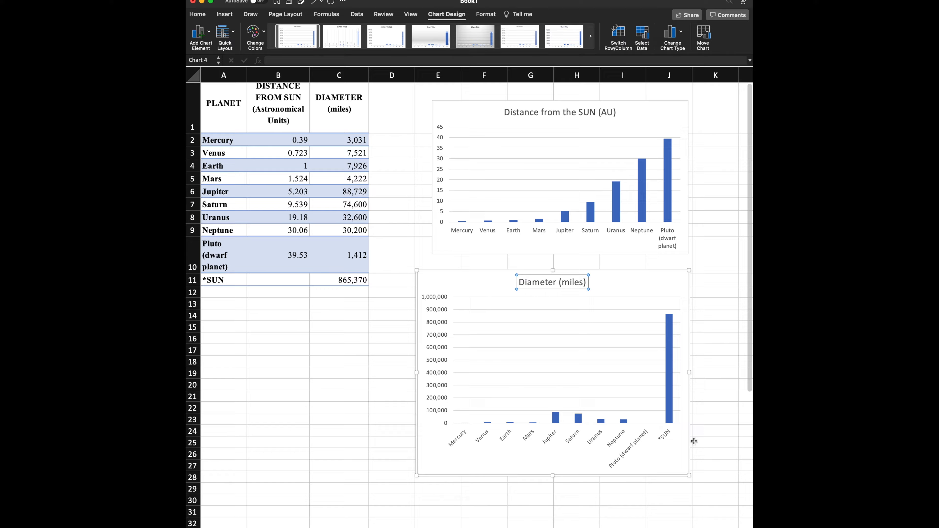
{"action": "left_click", "coordinate": [710, 445]}
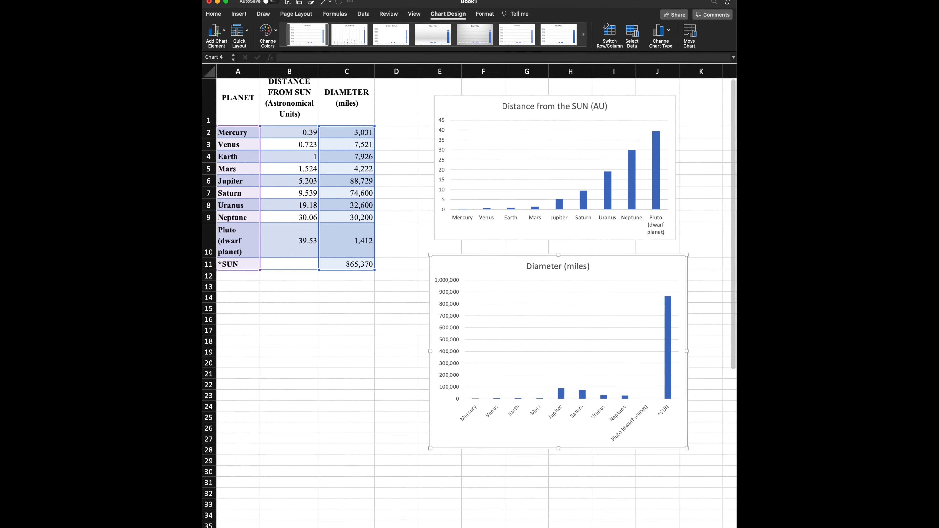
Step: Copy the distance chart and paste it beneath the planet table in the Word document
{"action": "key", "text": "cmd+c"}
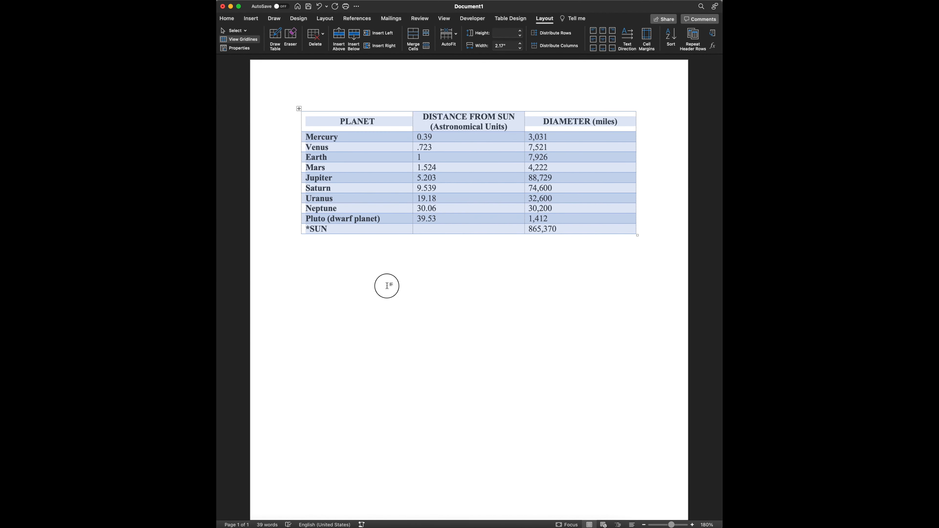
{"action": "key", "text": "cmd+v"}
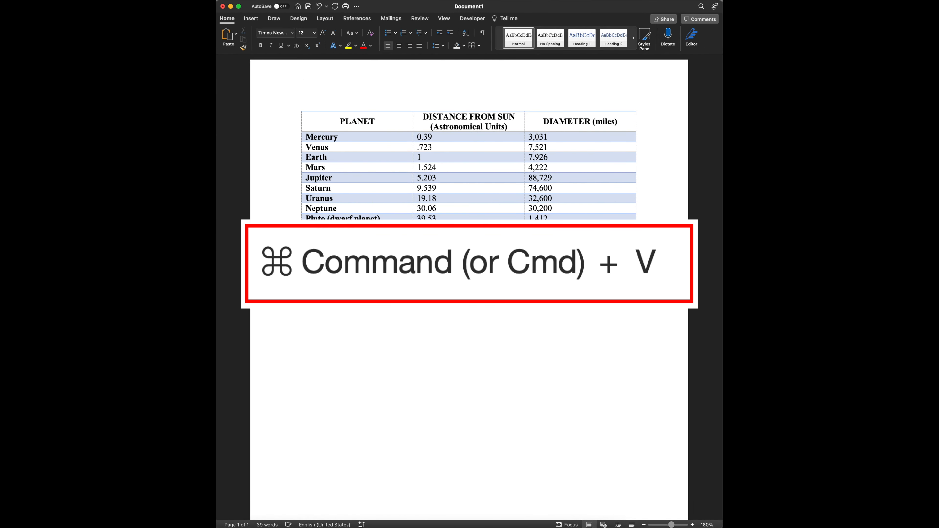
{"action": "key", "text": "cmd+v"}
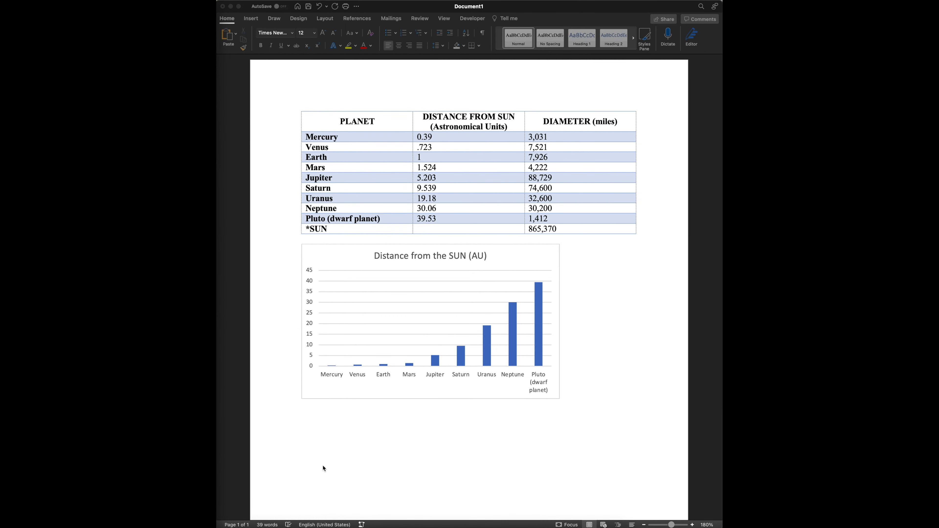
{"action": "right_click", "coordinate": [323, 469]}
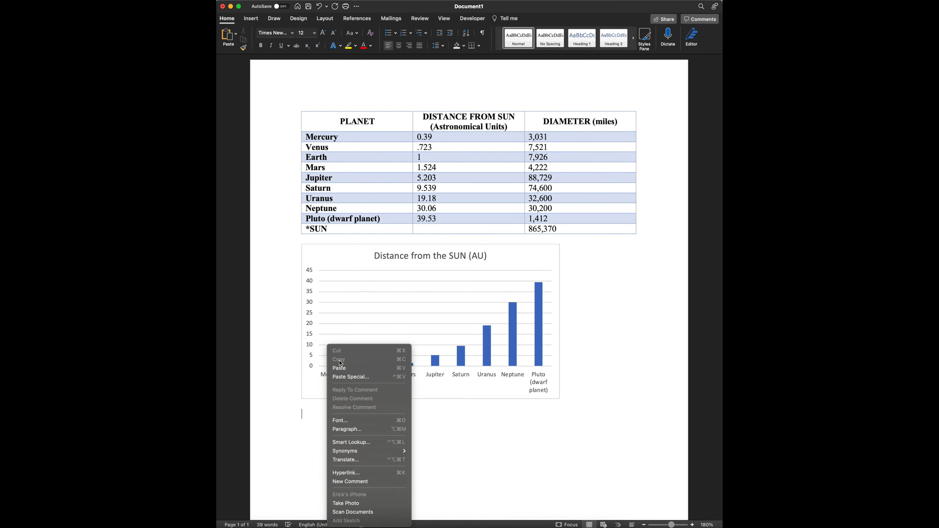